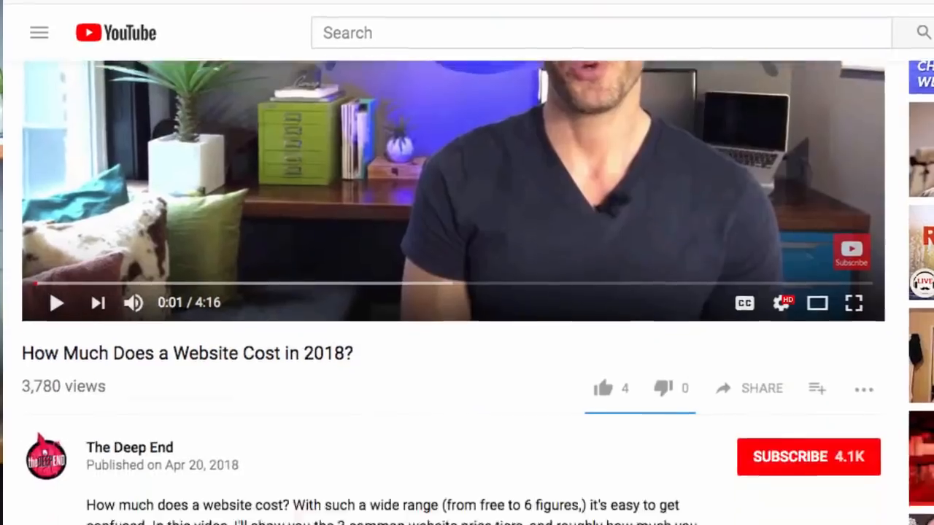
# Play the YouTube video 'How Much Does a Website Cost in 2018?'.
pyautogui.click(808, 457)
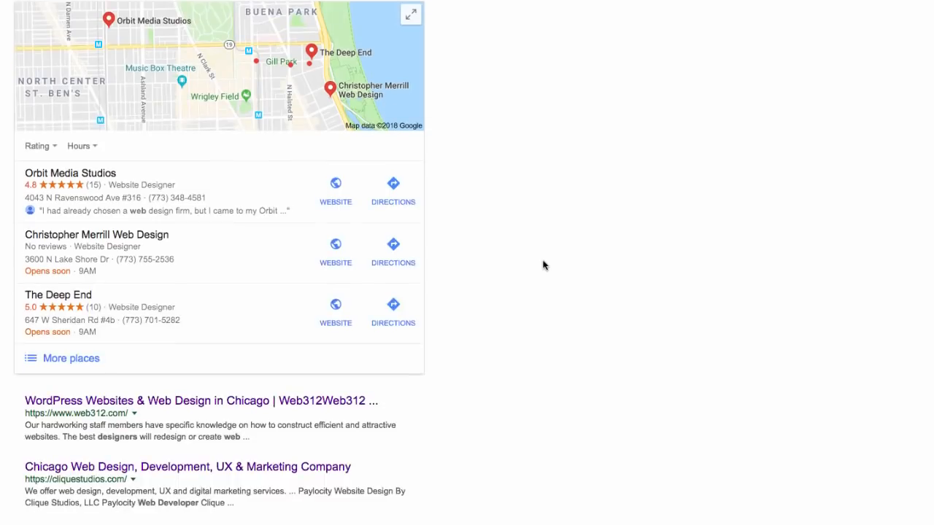
# Scroll down the search results to The Deep End's business panel and reviews.
pyautogui.scroll(-3)
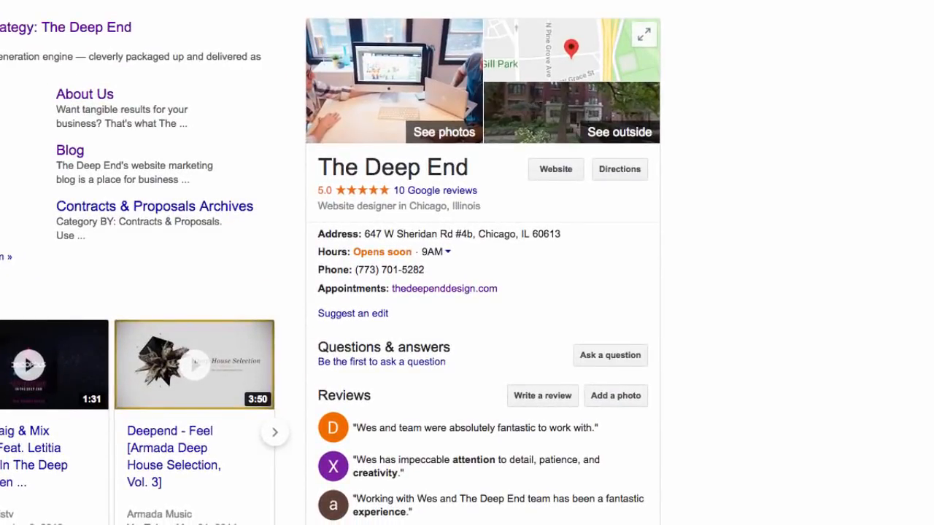
pyautogui.scroll(-3)
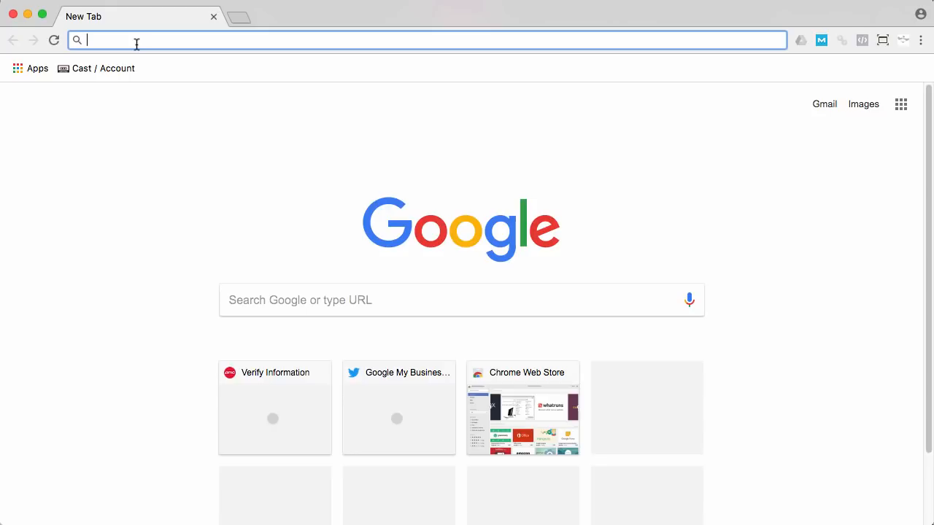
# Start a web search for 'Character mapping portland' from the address bar.
pyautogui.click(462, 300)
pyautogui.write('Character mapping portland')
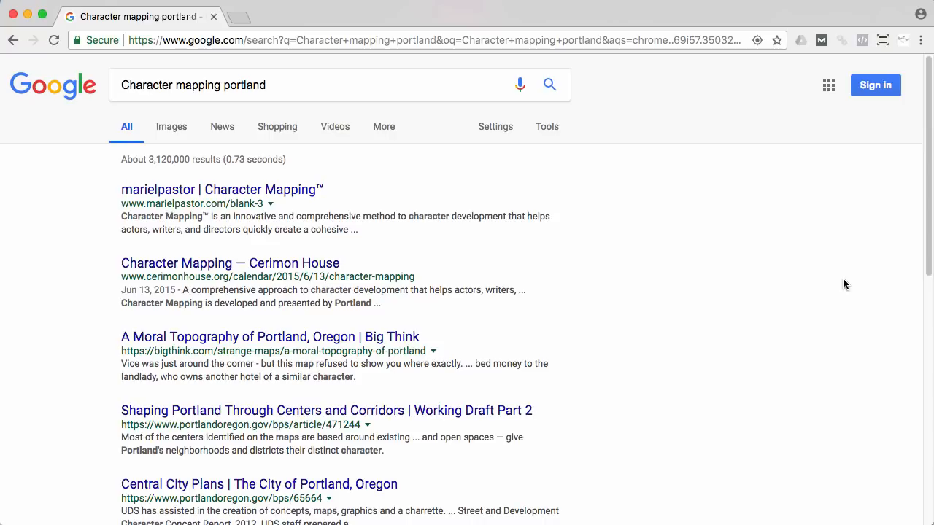
pyautogui.moveTo(698, 242)
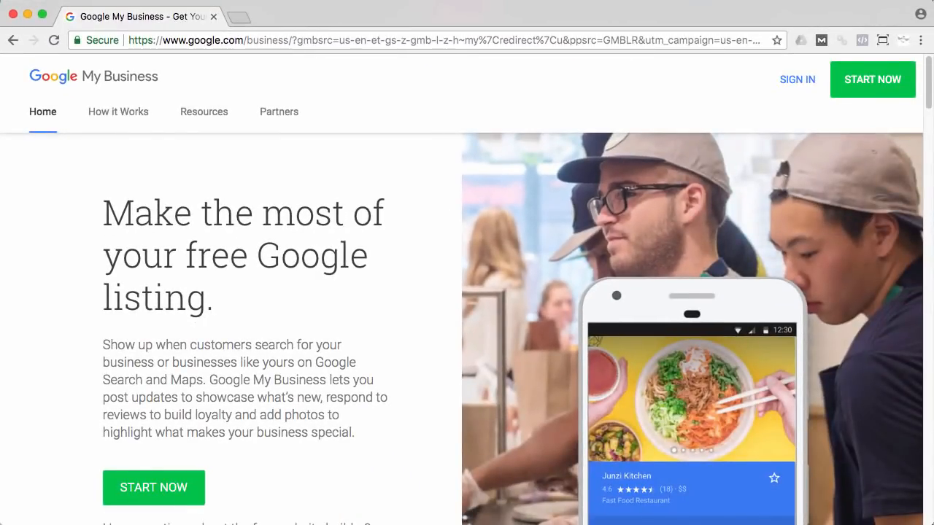
pyautogui.moveTo(562, 3)
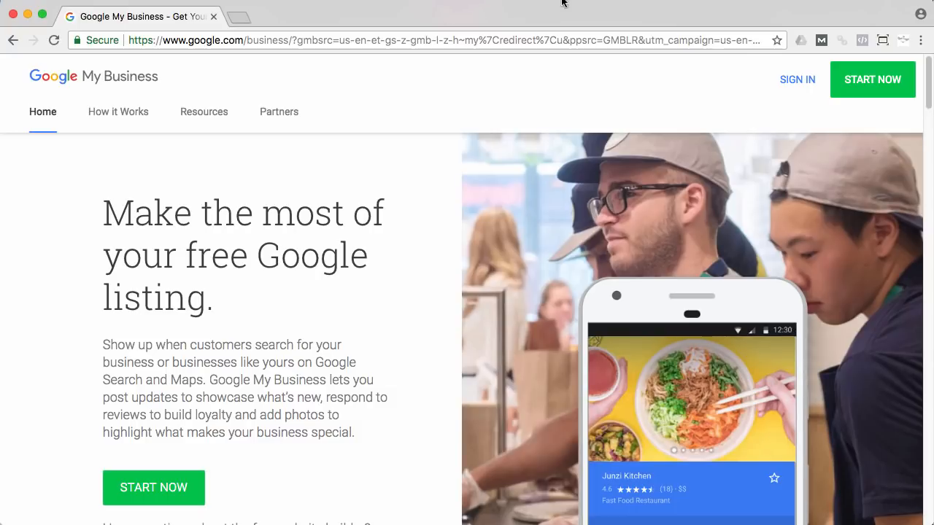
pyautogui.click(872, 79)
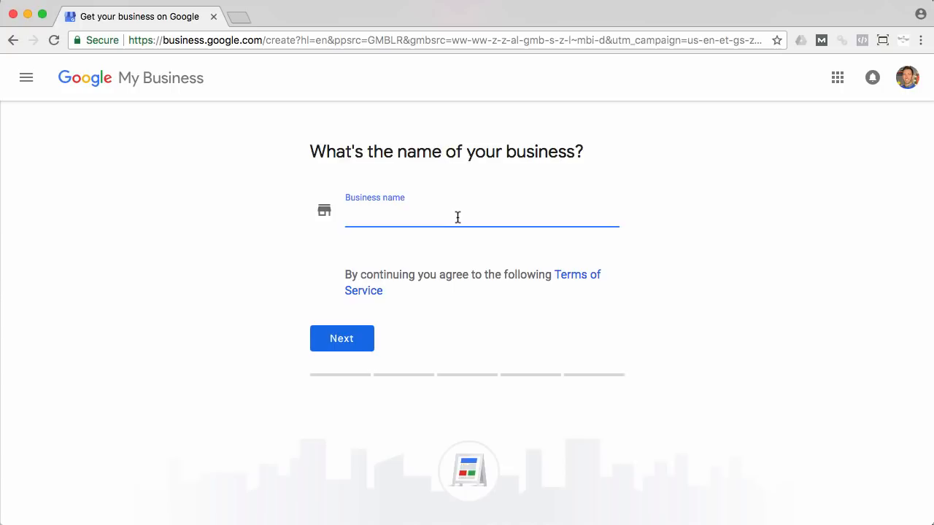
pyautogui.click(342, 338)
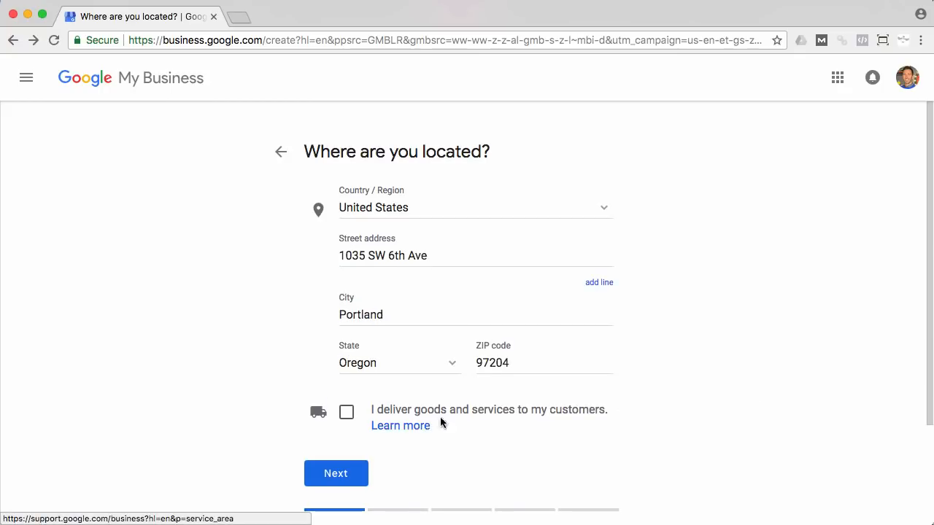
pyautogui.moveTo(370, 395)
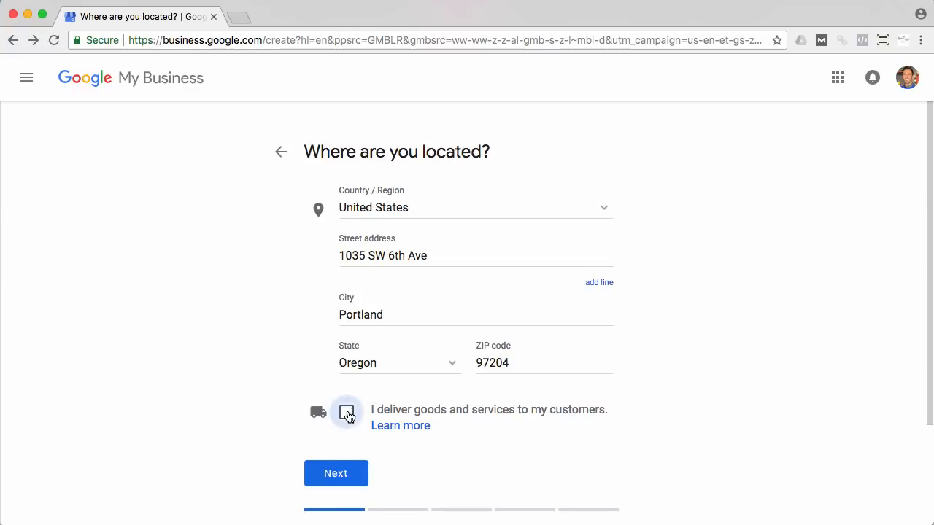
pyautogui.click(346, 412)
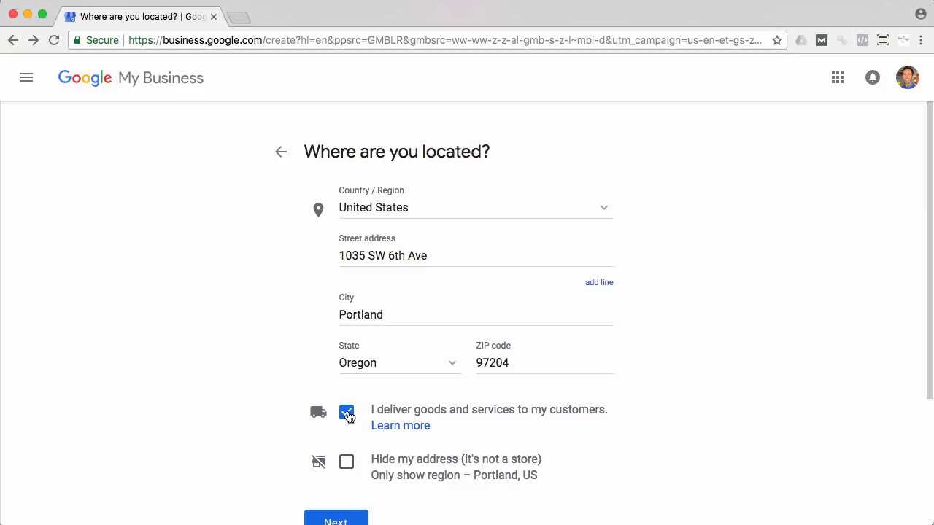
pyautogui.click(347, 410)
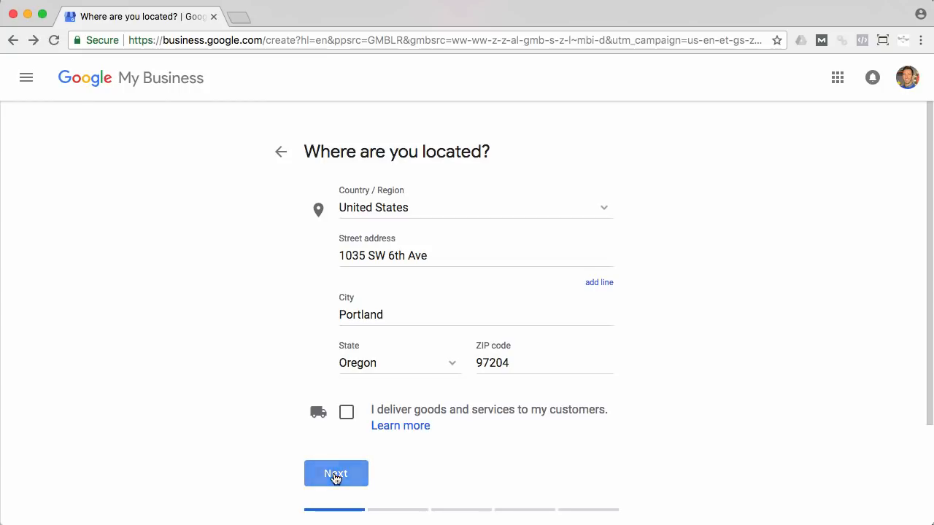
pyautogui.click(336, 474)
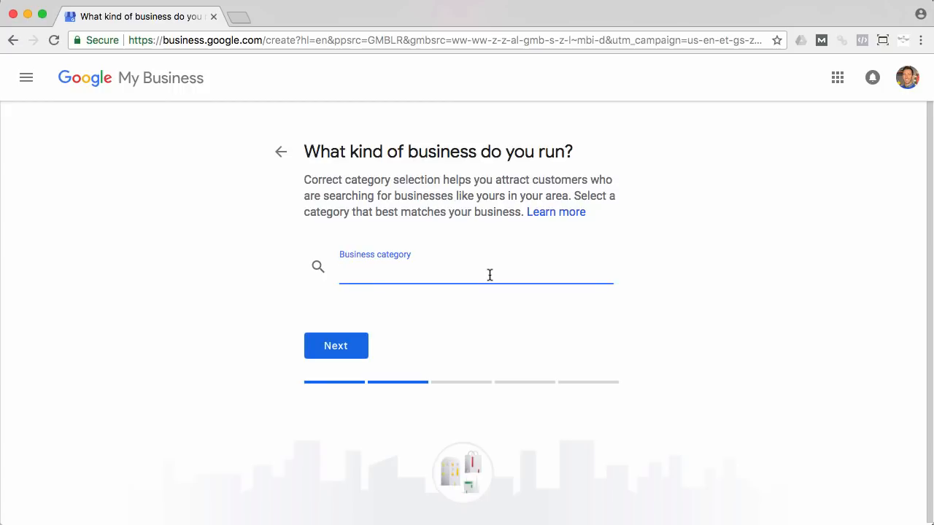
# Set the business category to Drama School, replacing the mistaken 'Acting' entry.
pyautogui.write('Acting')
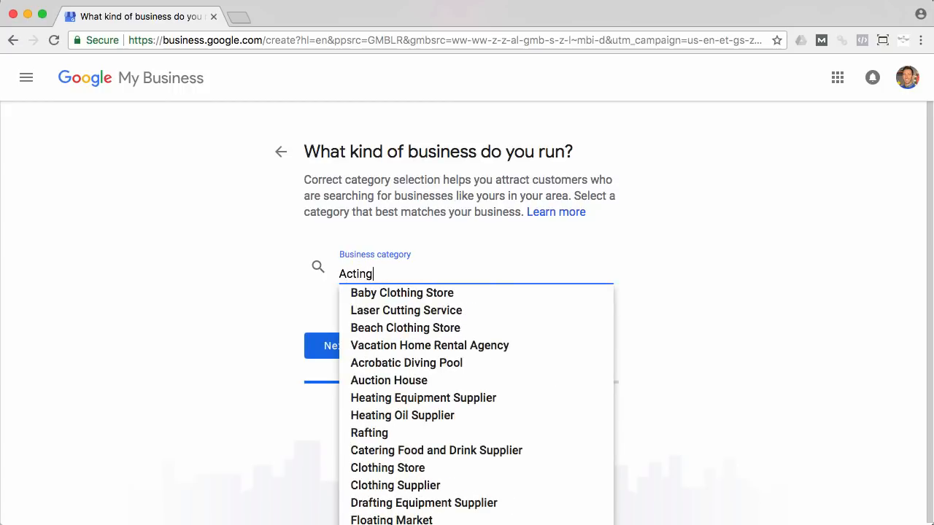
pyautogui.press('Backspace')
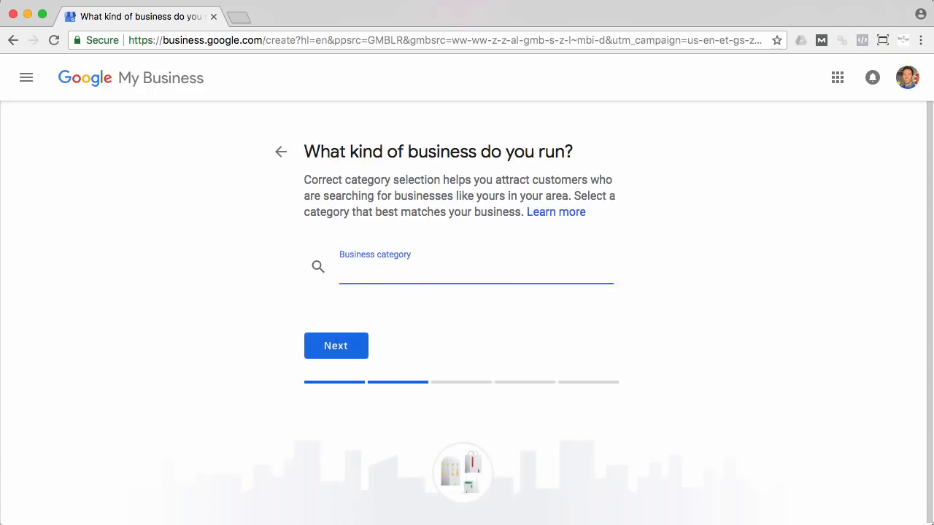
pyautogui.write('Dram')
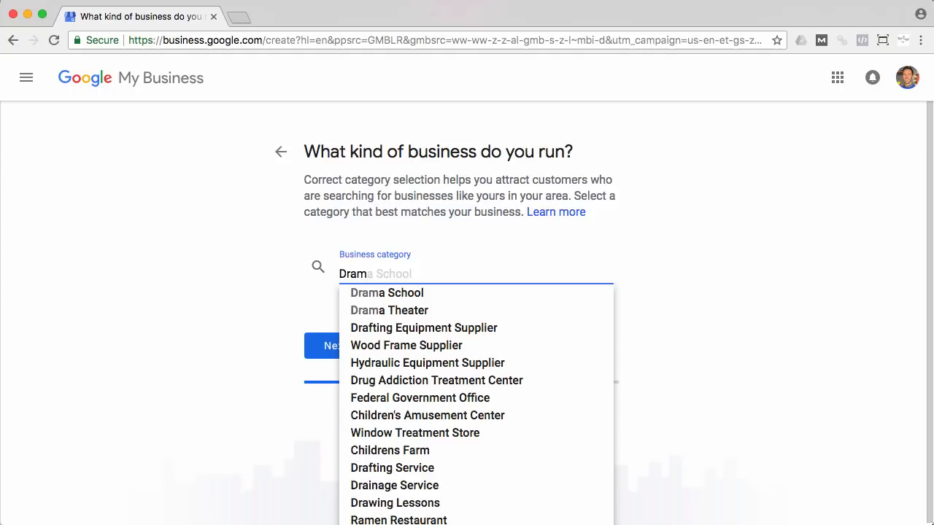
pyautogui.click(387, 292)
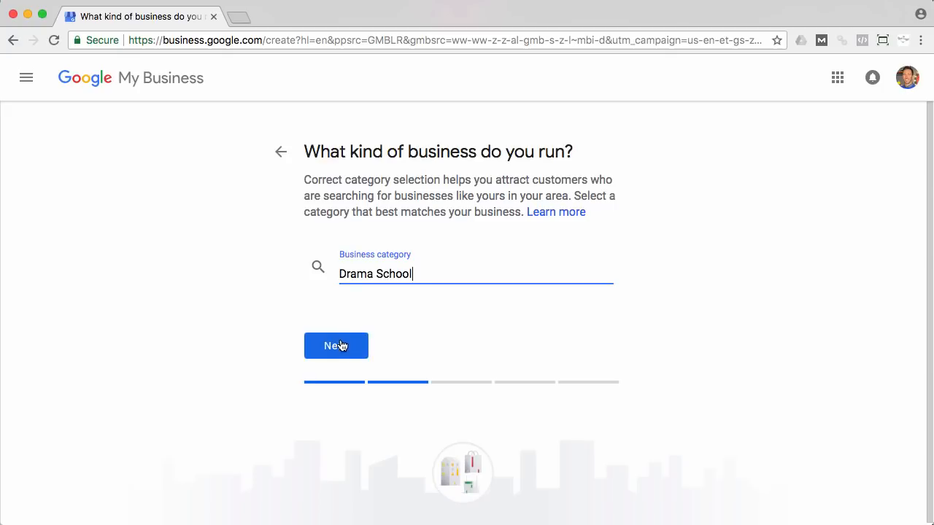
pyautogui.click(336, 345)
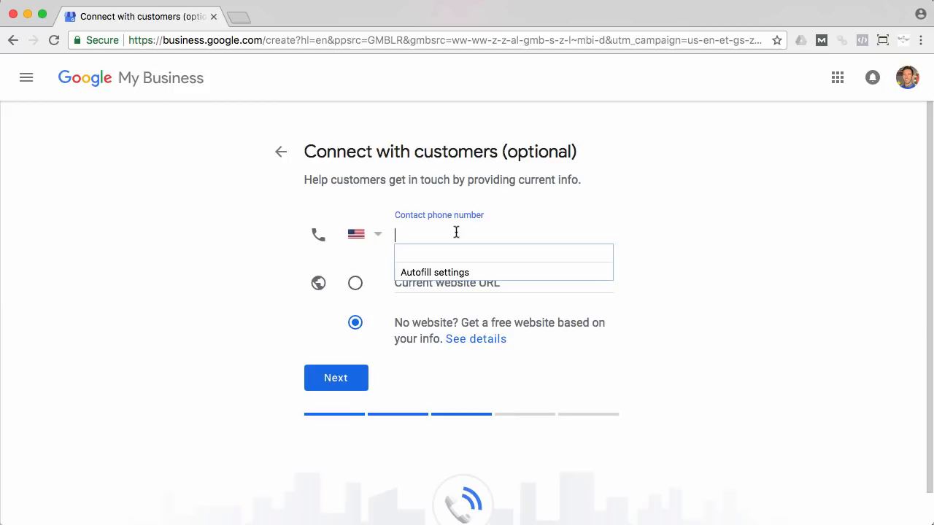
pyautogui.write('50')
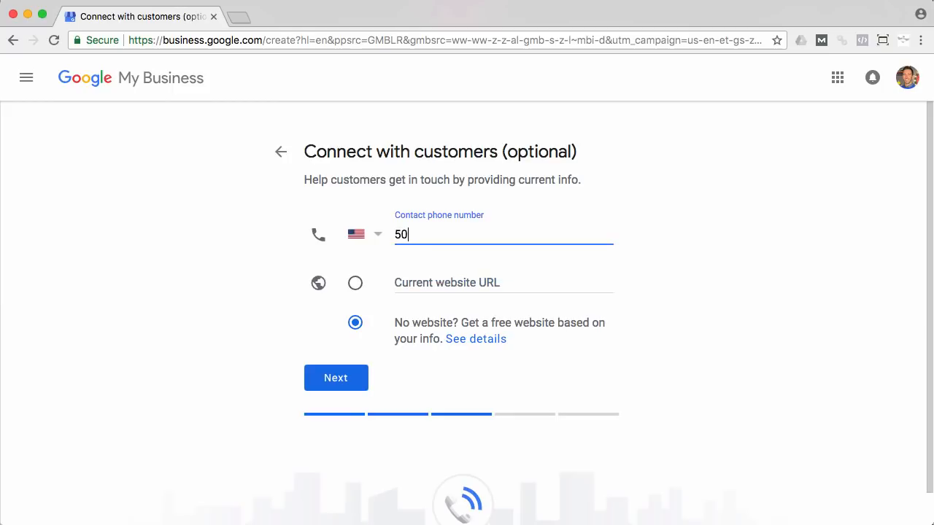
pyautogui.write('3')
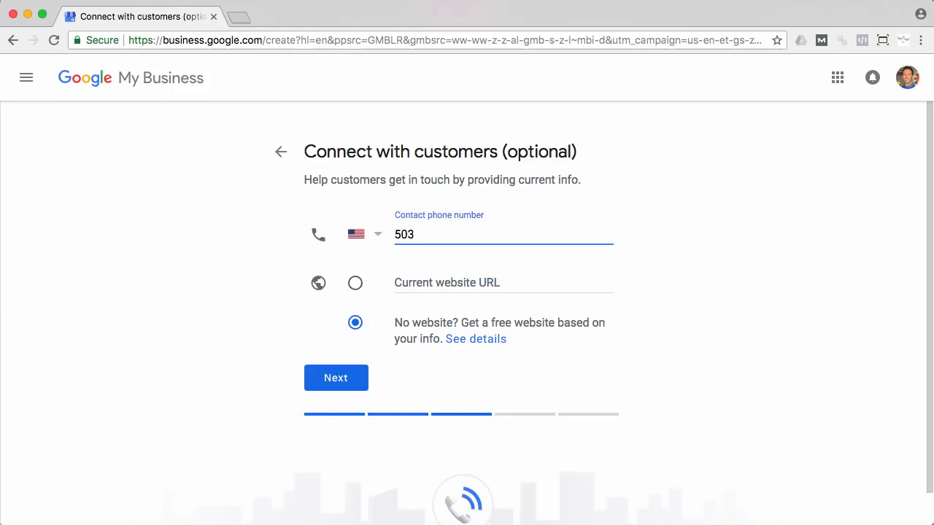
pyautogui.click(355, 283)
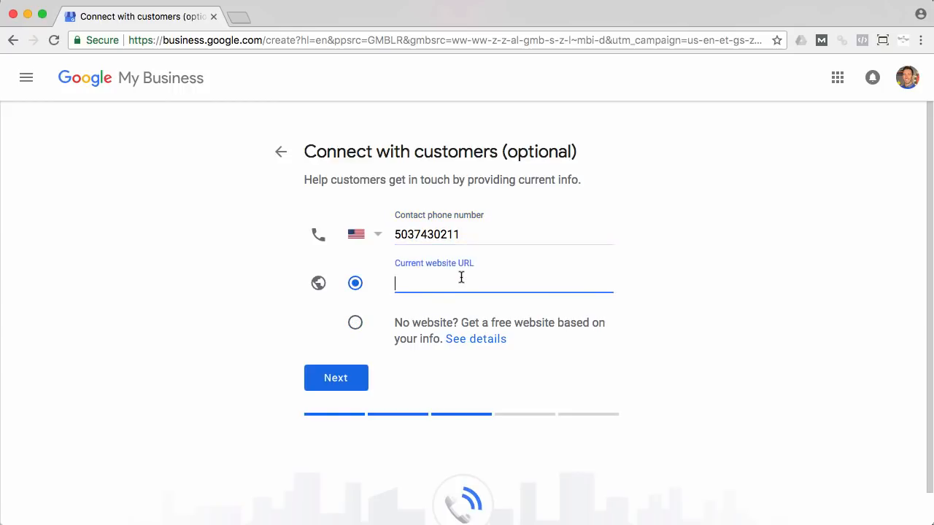
pyautogui.write('charactermapping.com')
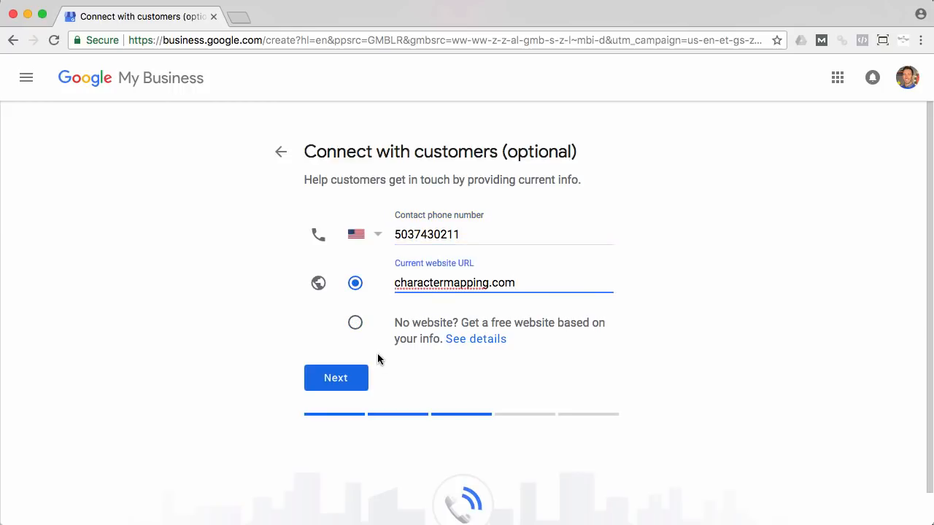
pyautogui.click(336, 377)
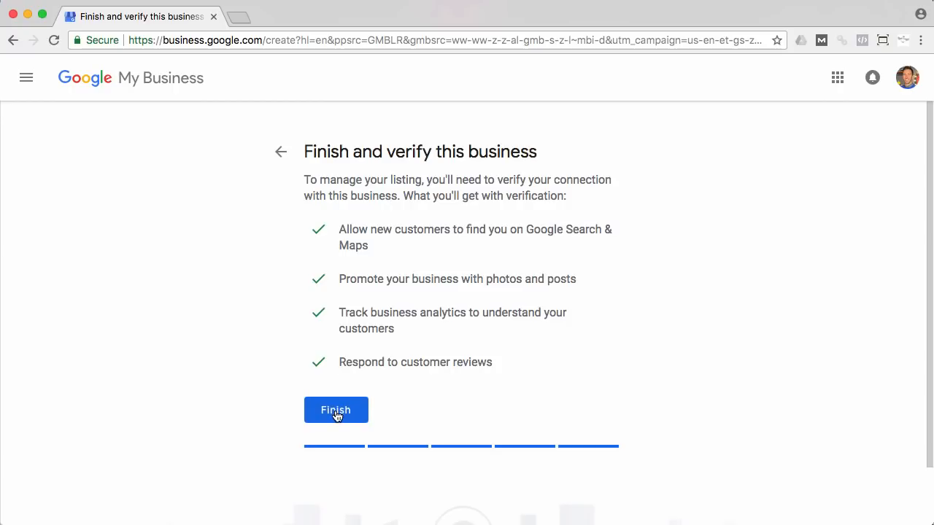
# Finish the listing and mail the verification postcard to contact Wes McDowell.
pyautogui.click(336, 409)
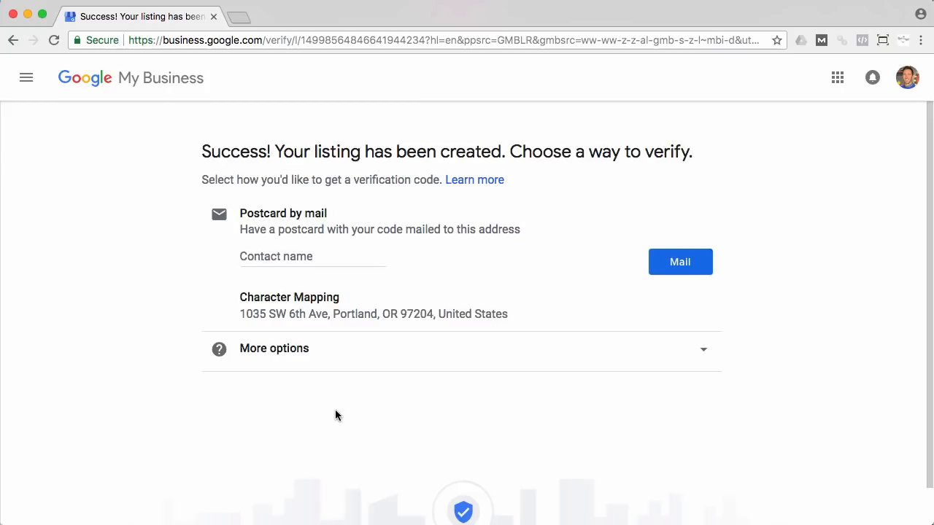
pyautogui.moveTo(332, 301)
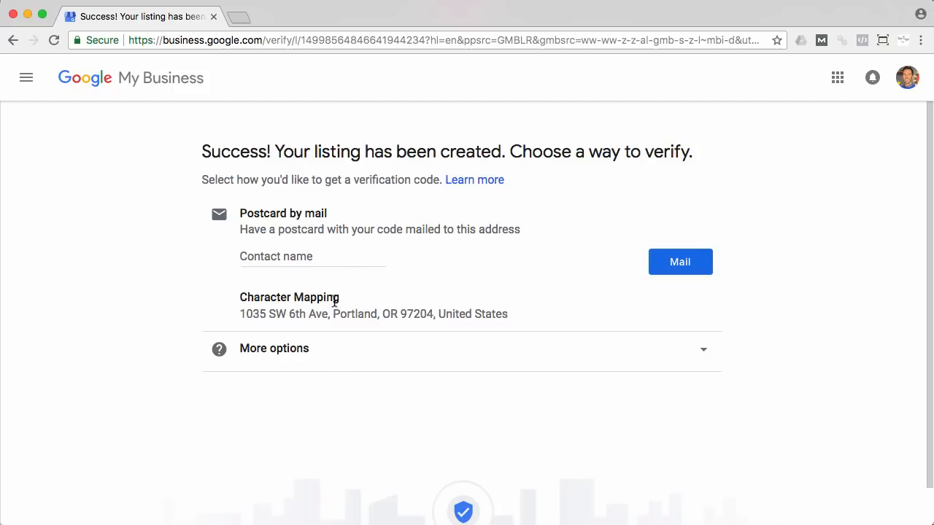
pyautogui.write('Wes')
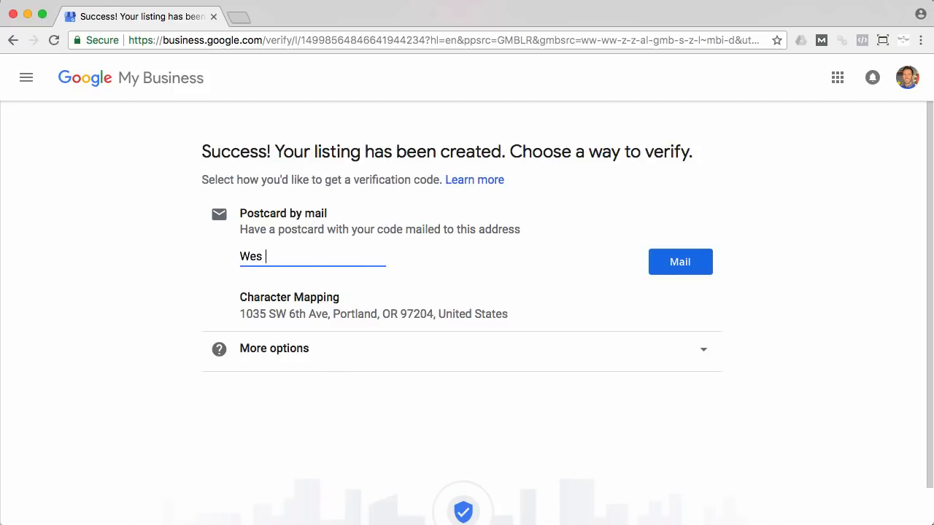
pyautogui.write('McDowell')
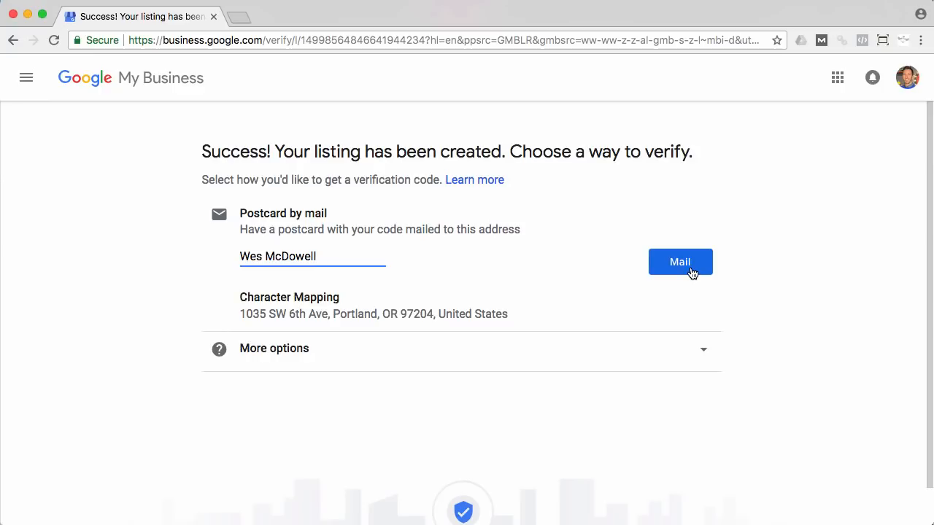
pyautogui.click(680, 262)
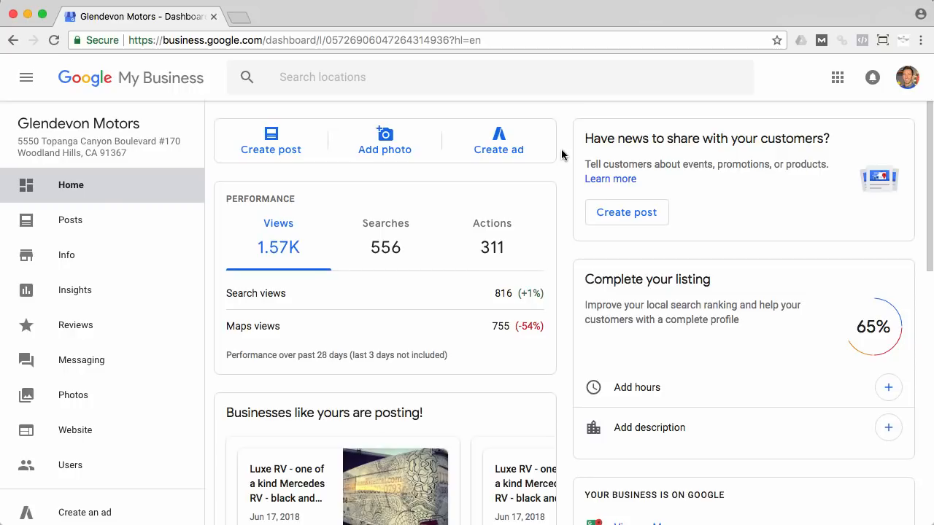
pyautogui.moveTo(66, 254)
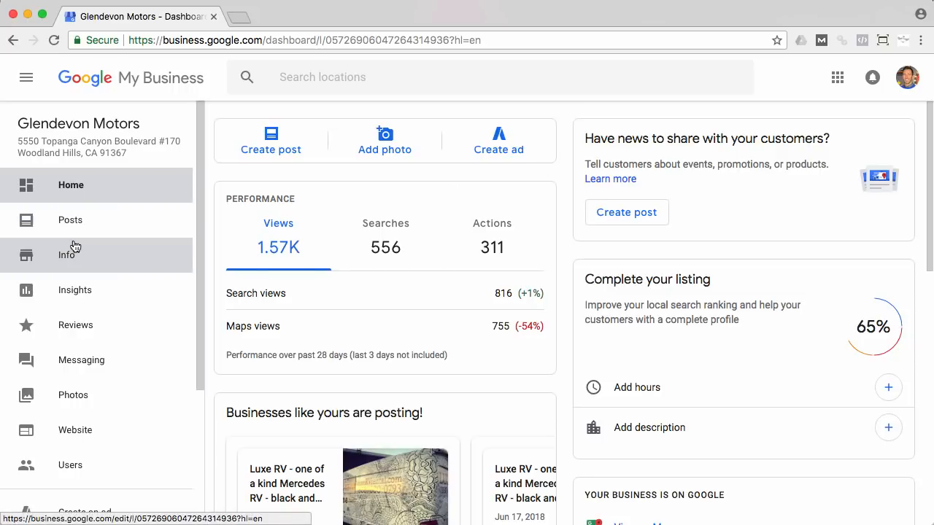
pyautogui.click(67, 255)
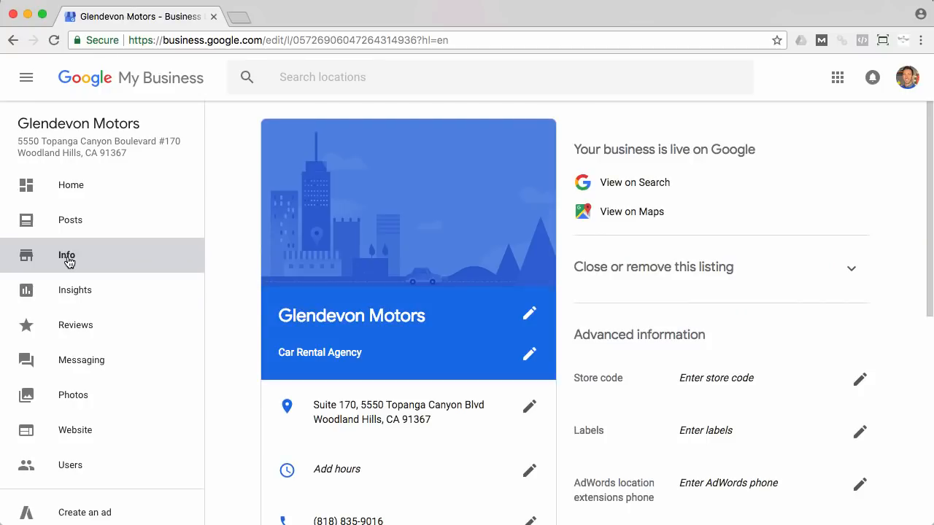
pyautogui.scroll(-3)
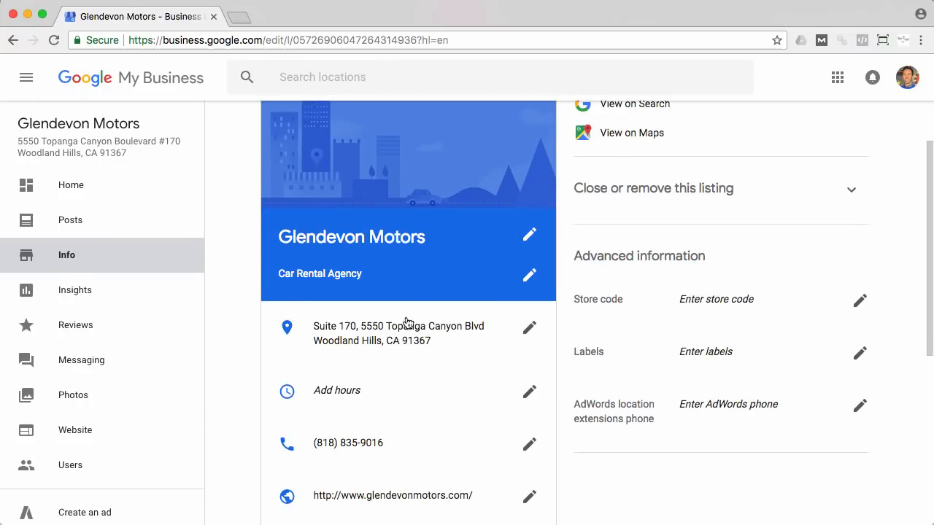
pyautogui.scroll(-3)
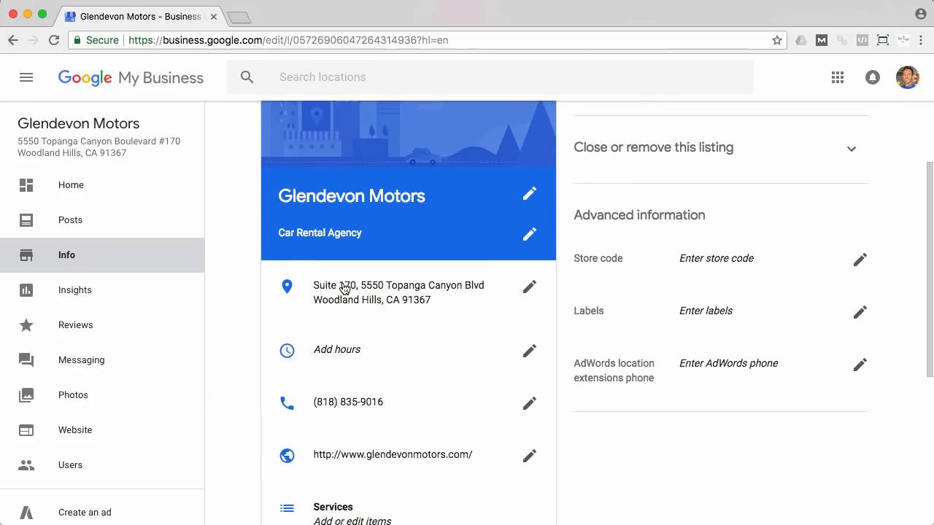
pyautogui.moveTo(379, 286)
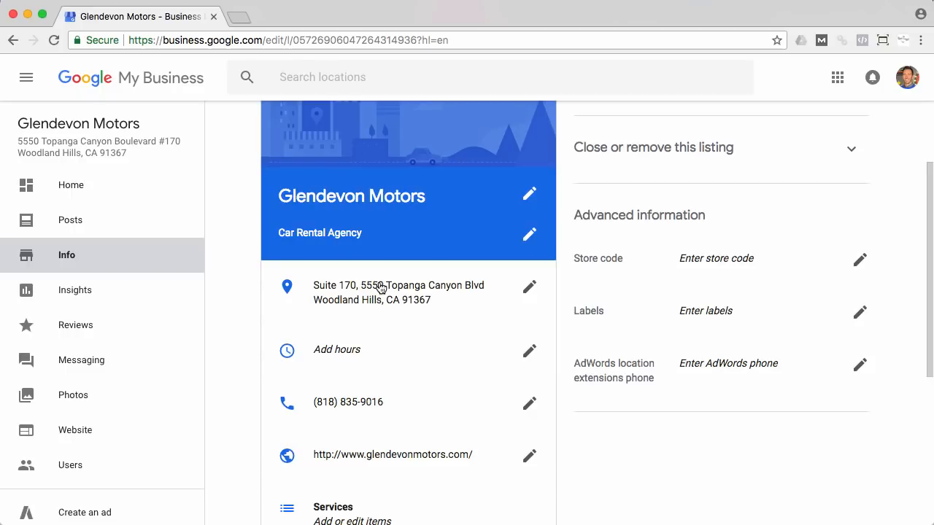
pyautogui.moveTo(458, 301)
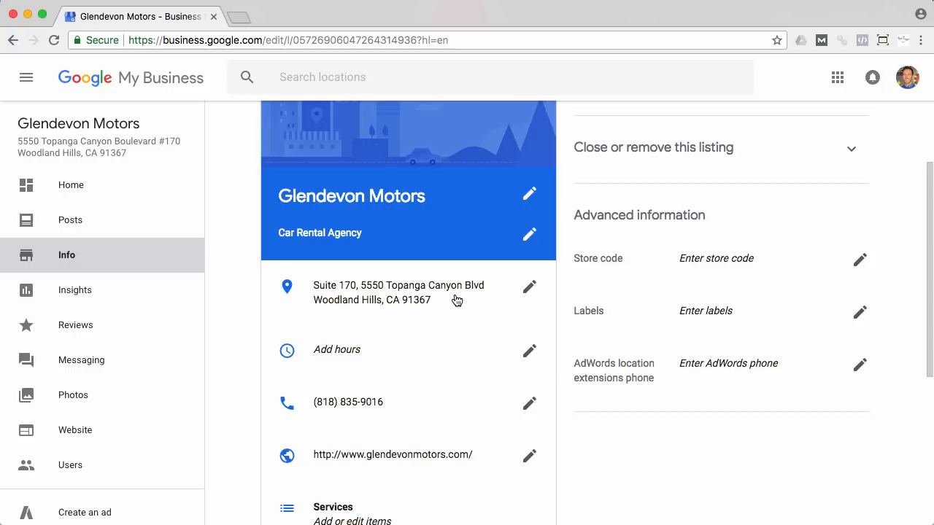
pyautogui.moveTo(318, 294)
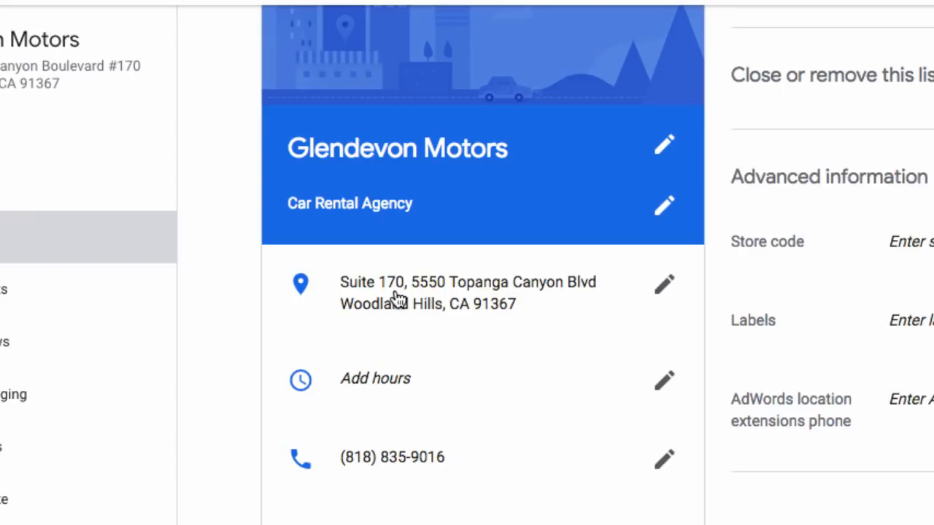
pyautogui.moveTo(573, 292)
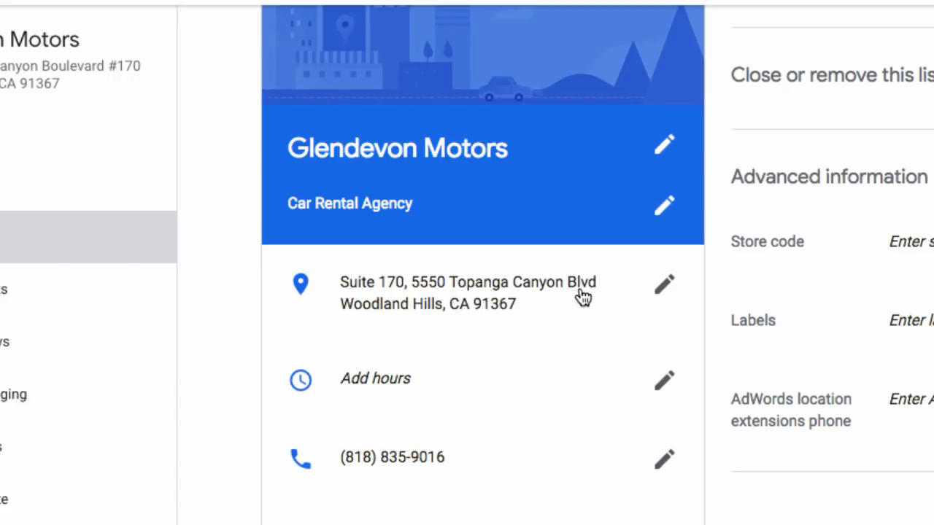
pyautogui.moveTo(597, 294)
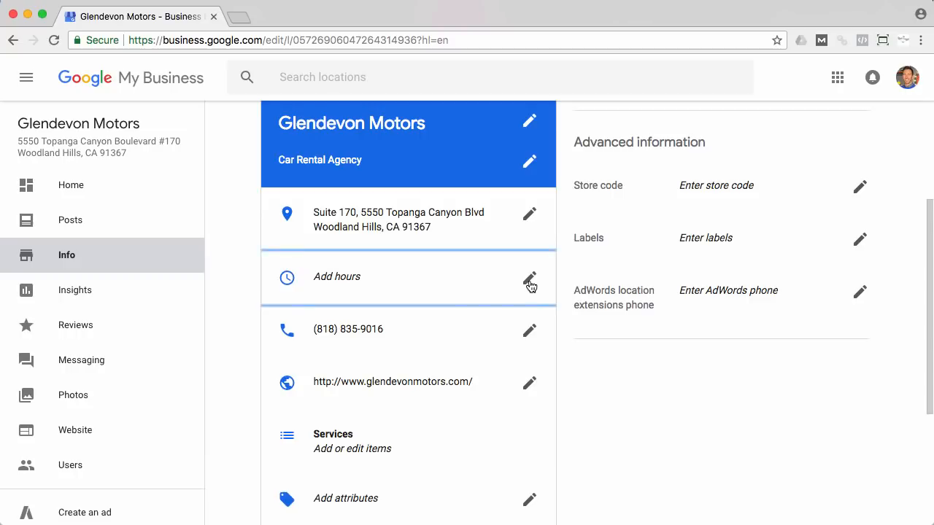
# Apply Monday–Friday hours of 9:00 am–6:00 pm with Saturday and Sunday closed.
pyautogui.click(529, 281)
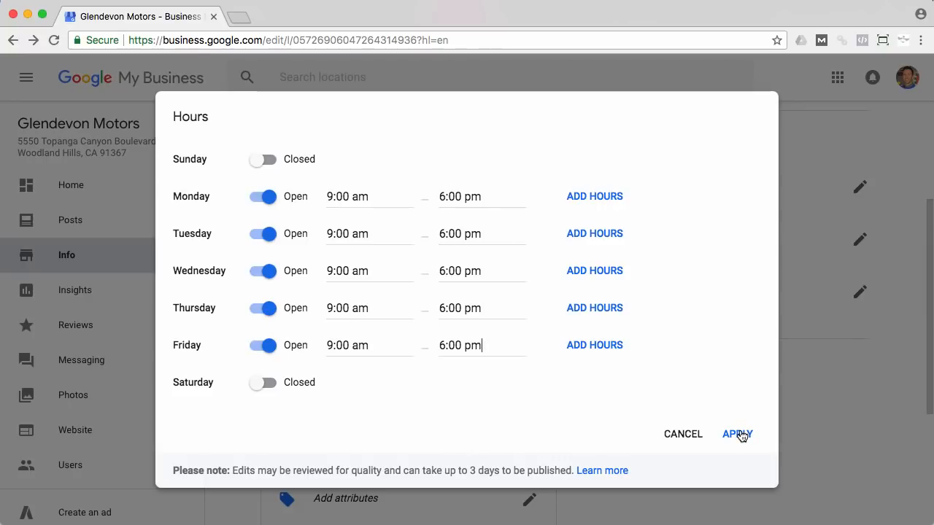
pyautogui.click(736, 435)
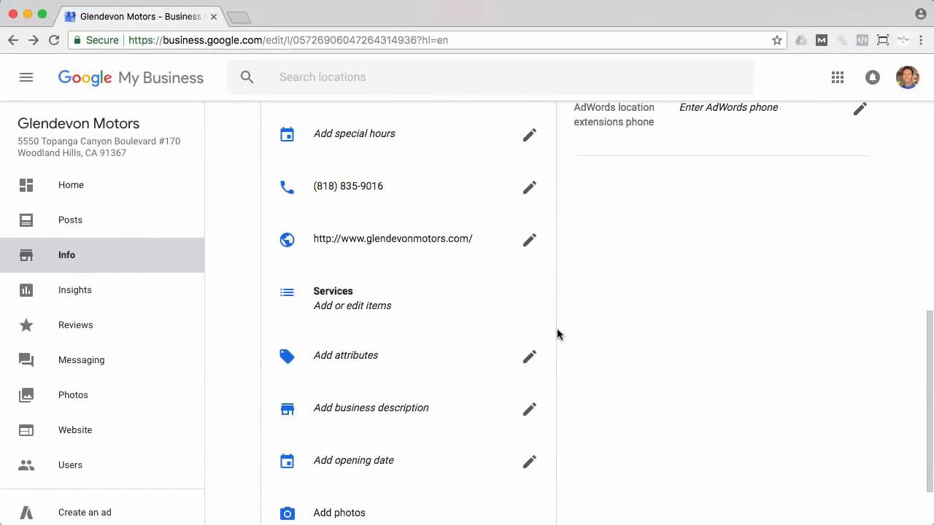
# Open Glendevon Motors' photos and browse the video, interior, cover, profile and logo categories.
pyautogui.scroll(-3)
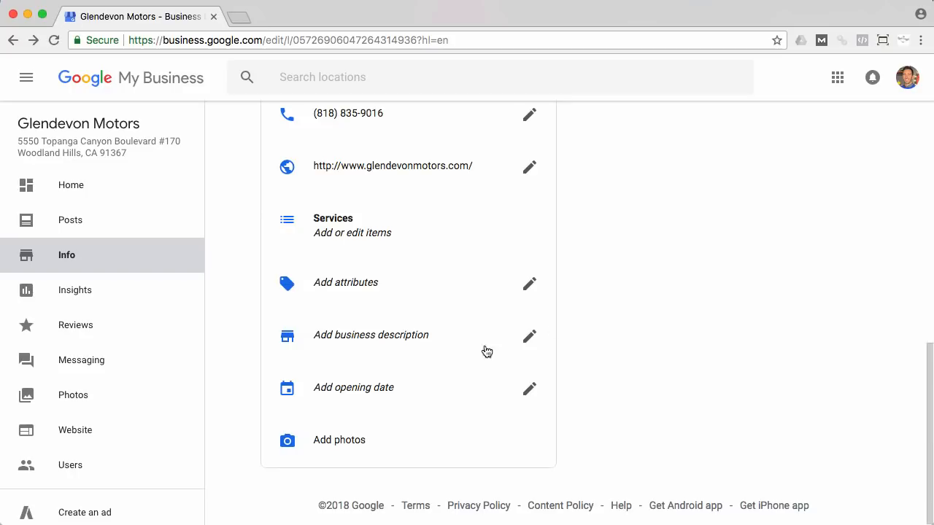
pyautogui.moveTo(326, 444)
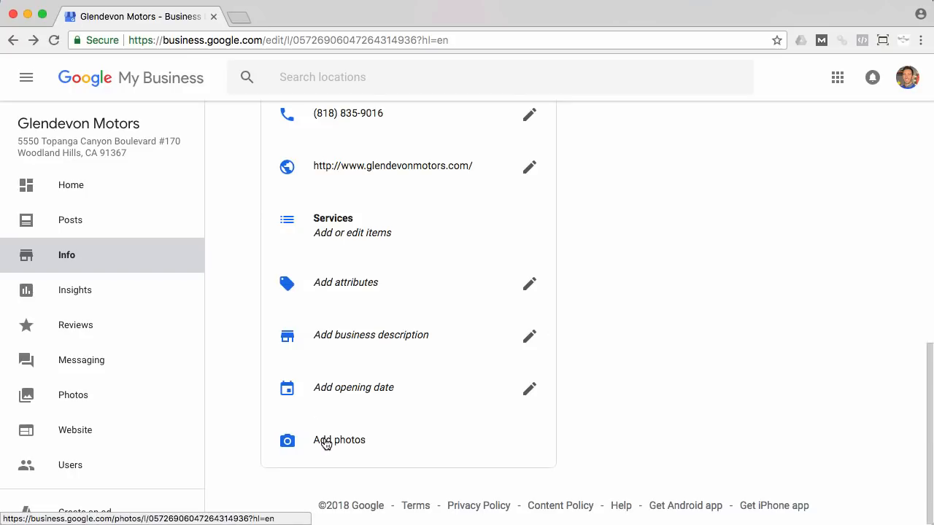
pyautogui.click(339, 440)
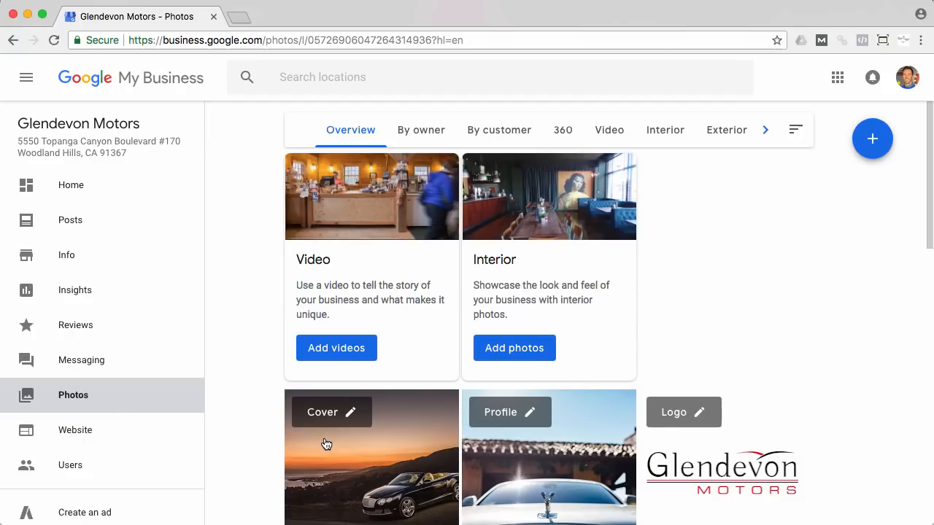
pyautogui.moveTo(407, 276)
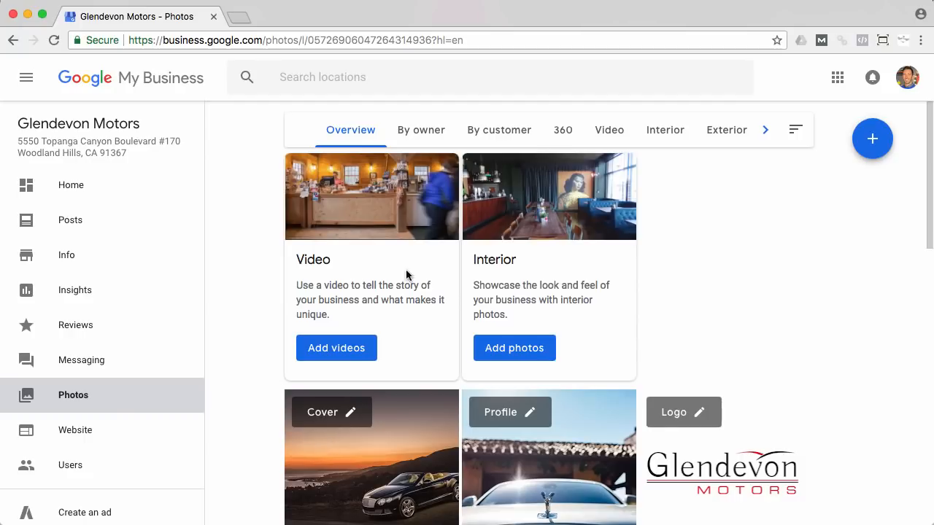
pyautogui.moveTo(608, 130)
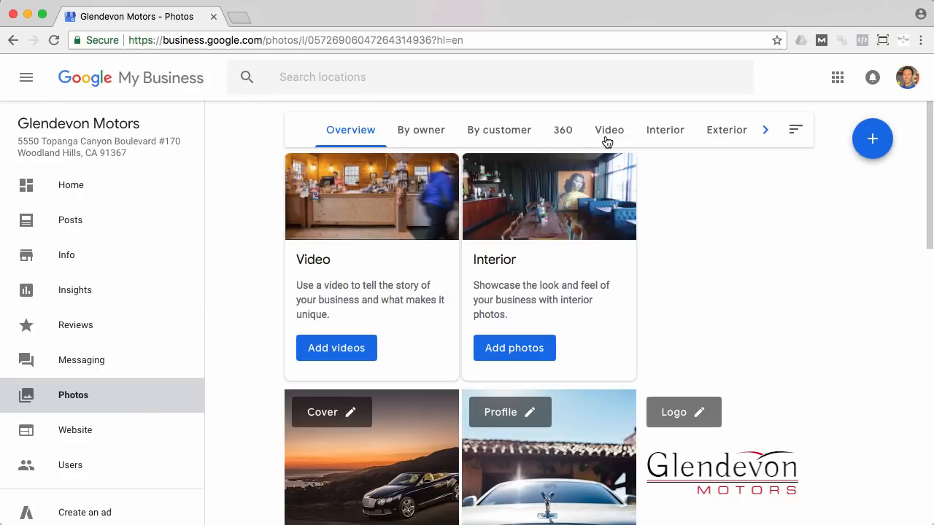
pyautogui.moveTo(610, 139)
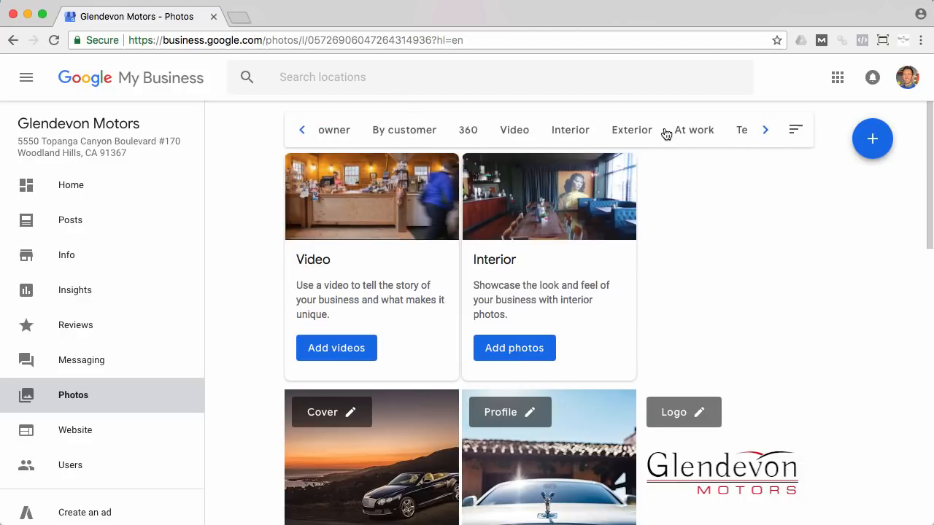
pyautogui.click(766, 130)
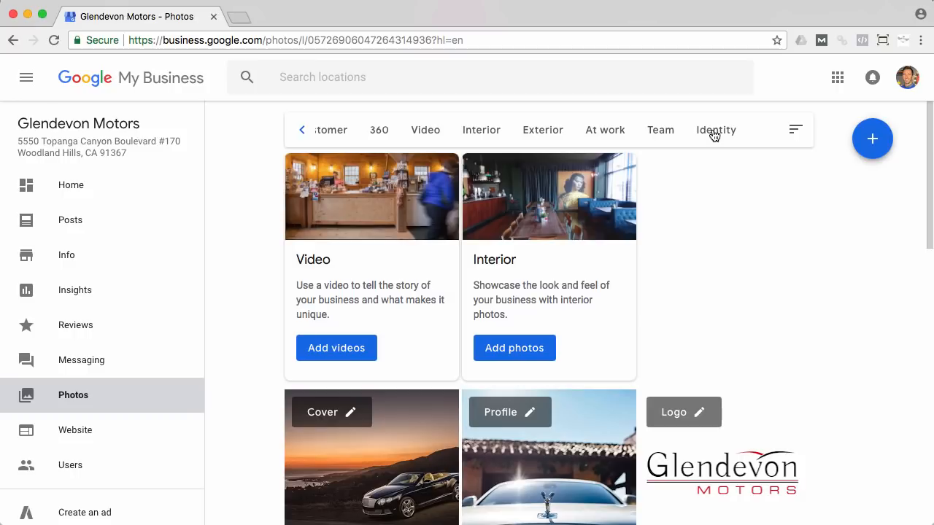
pyautogui.moveTo(712, 146)
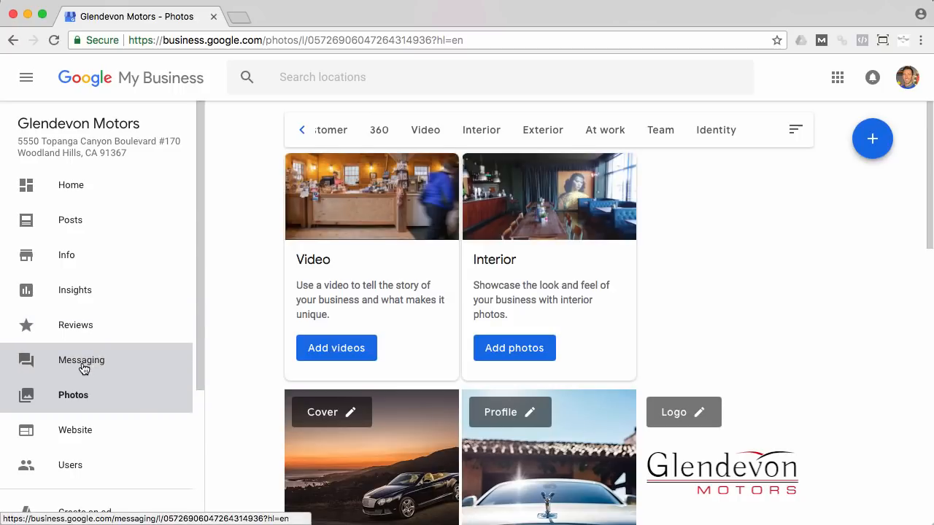
# Open Messaging from the sidebar to reach the chat phone-verification setup.
pyautogui.click(81, 360)
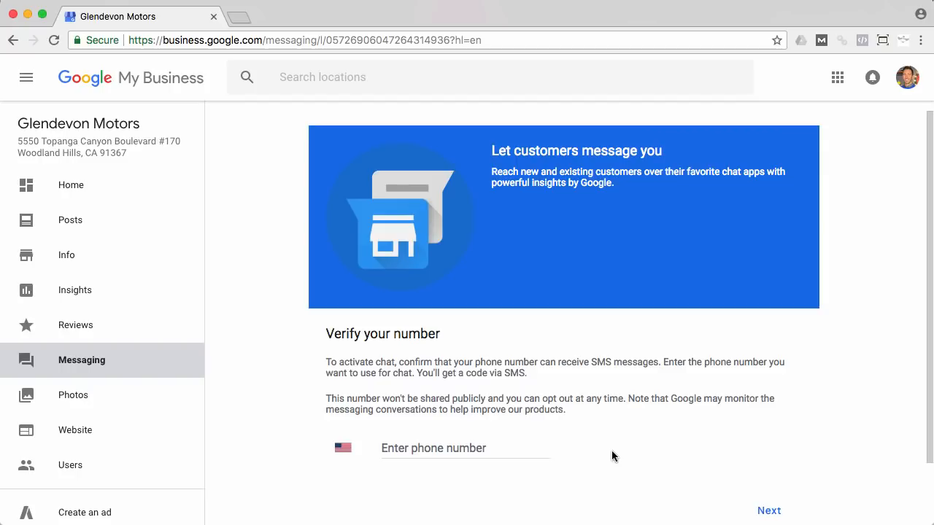
pyautogui.moveTo(589, 445)
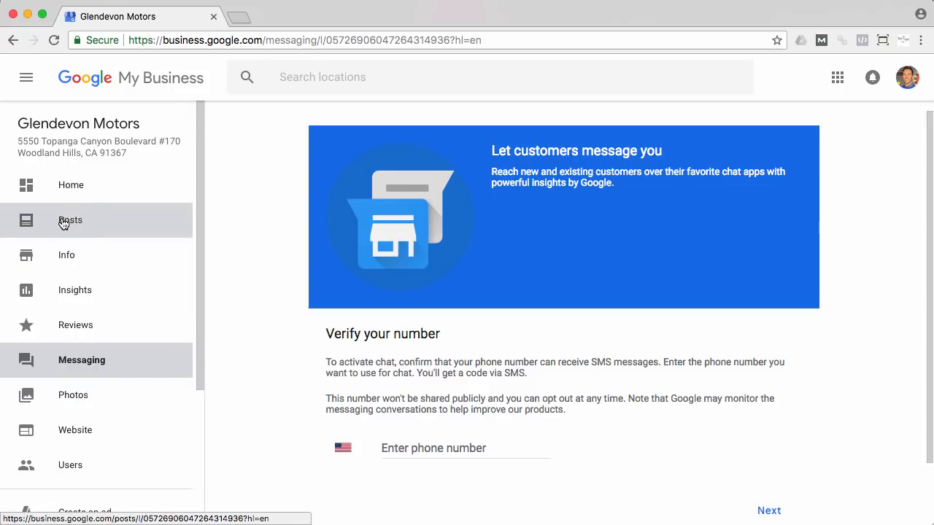
# Start a new Glendevon Motors post, review its Event fields, and switch it to Offer.
pyautogui.click(70, 219)
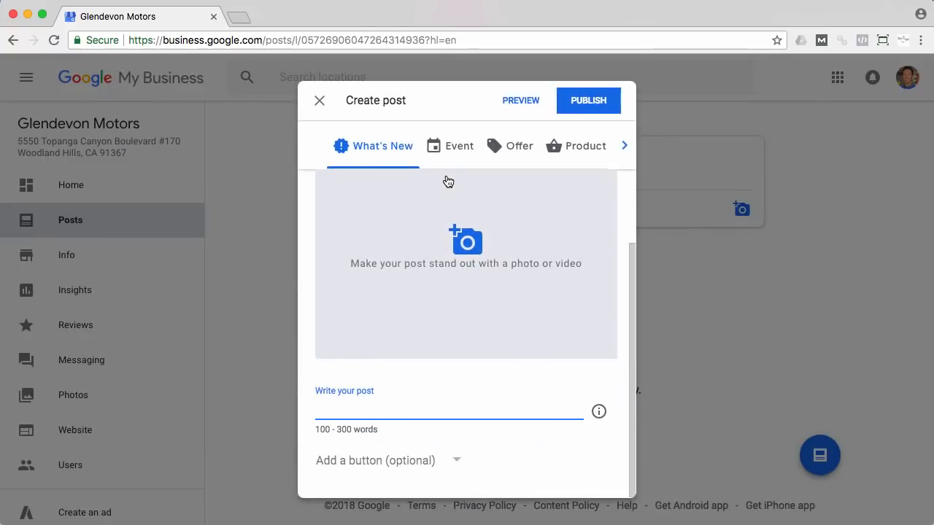
pyautogui.moveTo(414, 153)
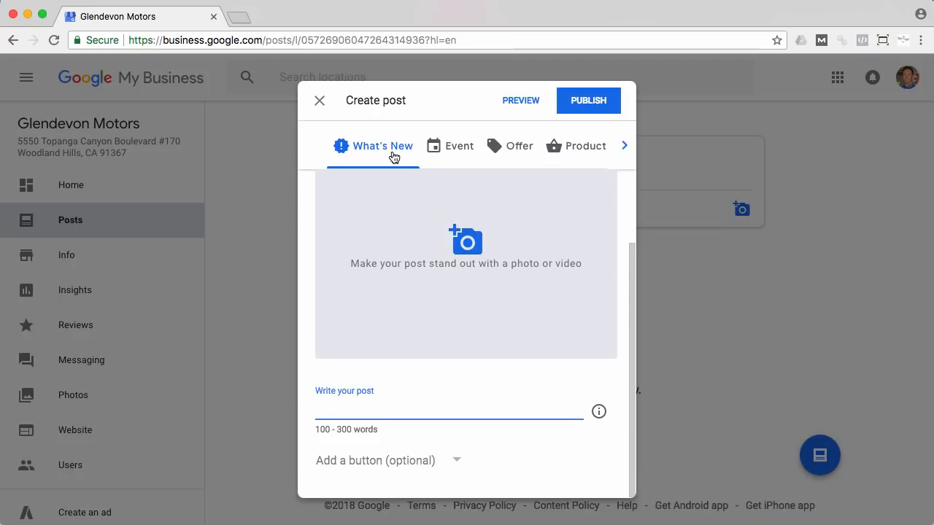
pyautogui.click(450, 144)
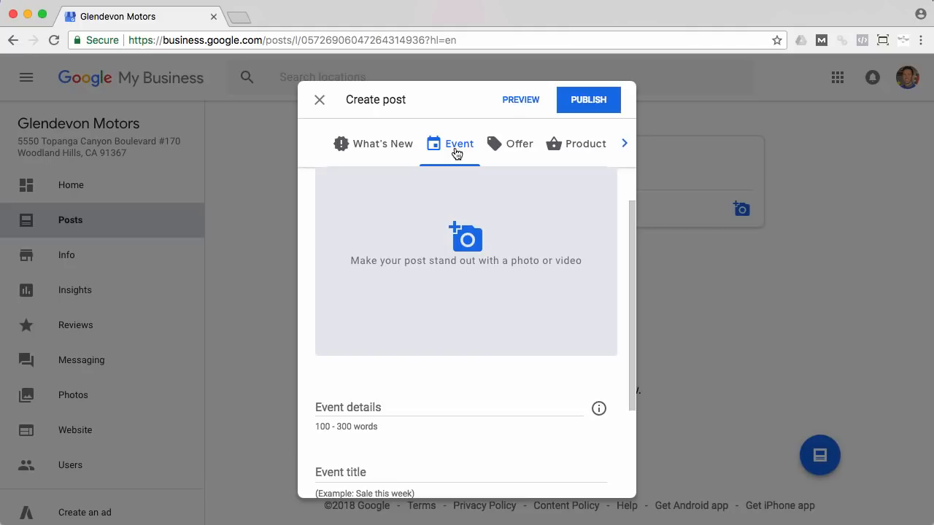
pyautogui.moveTo(459, 165)
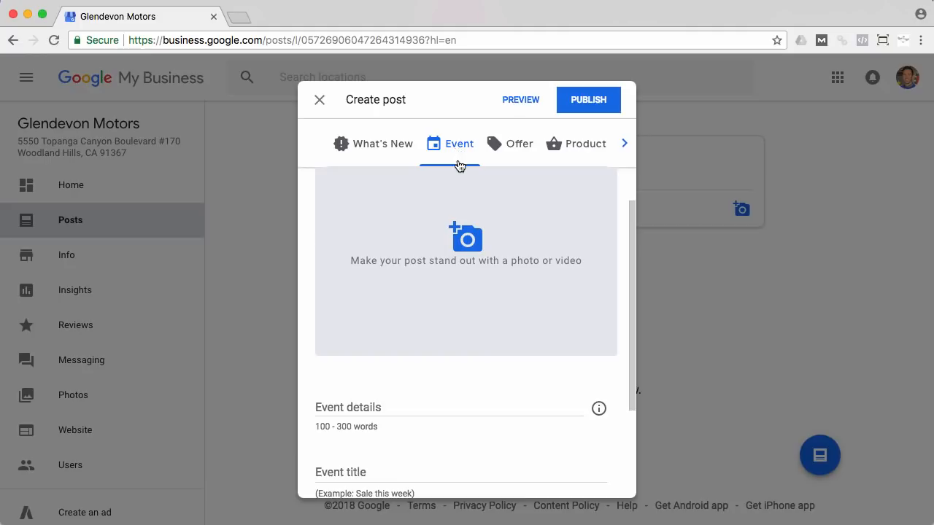
pyautogui.scroll(-3)
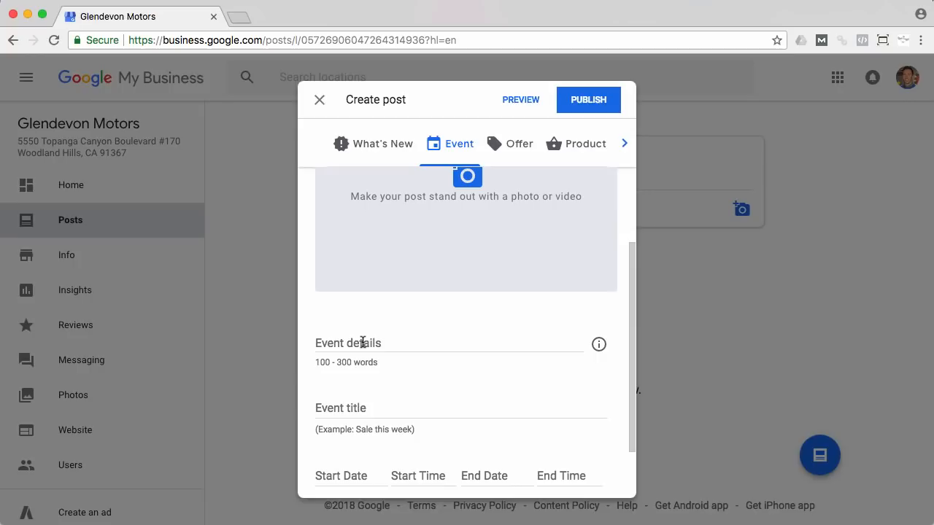
pyautogui.scroll(-3)
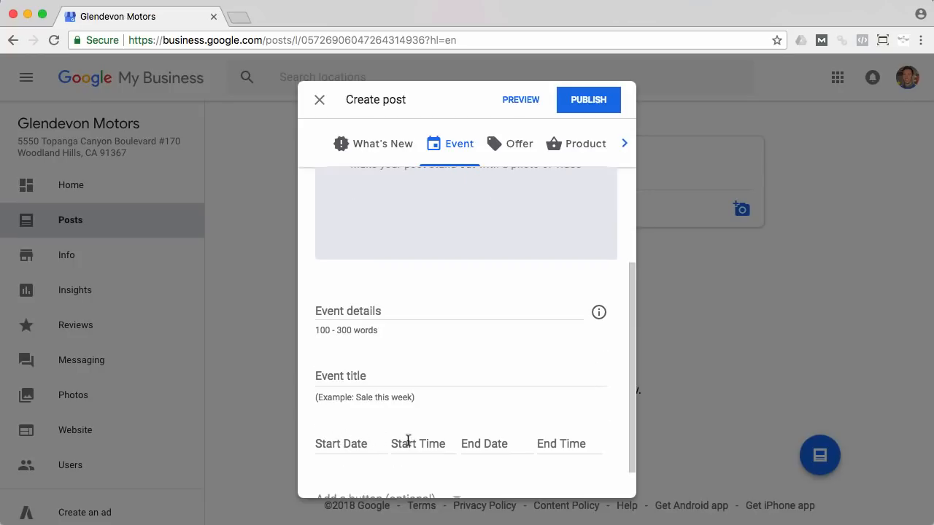
pyautogui.scroll(-3)
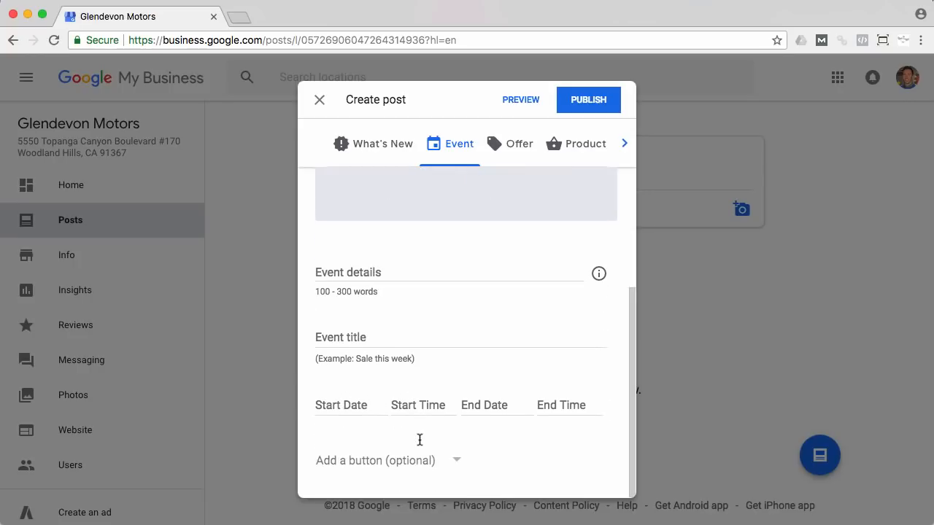
pyautogui.scroll(3)
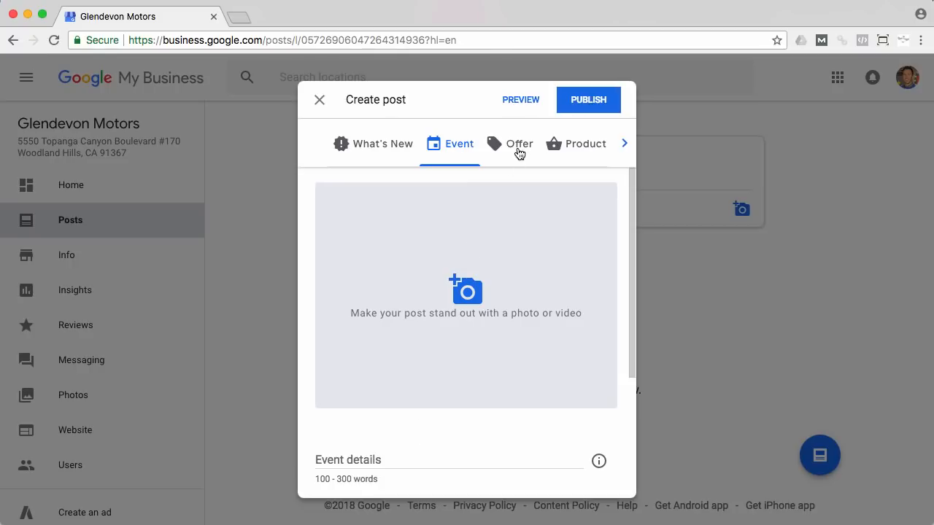
pyautogui.click(519, 143)
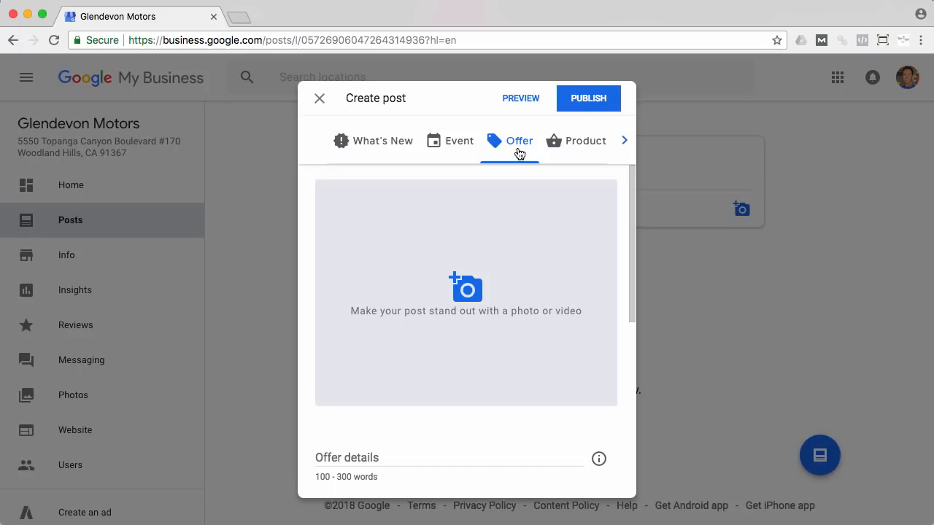
pyautogui.moveTo(542, 248)
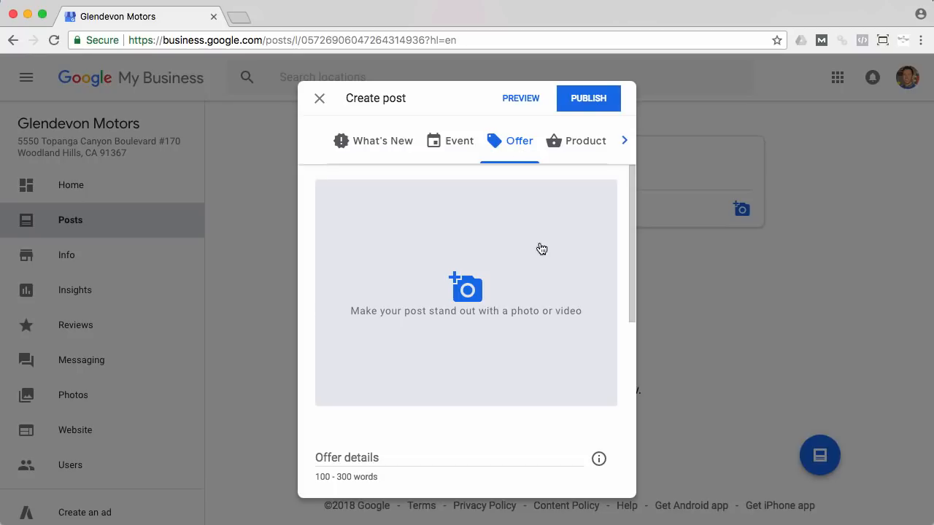
pyautogui.moveTo(441, 349)
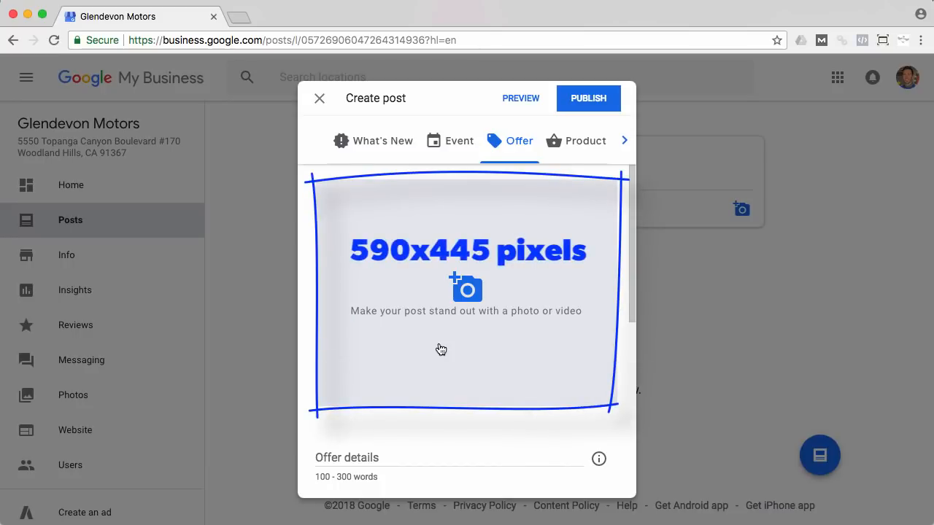
pyautogui.moveTo(437, 347)
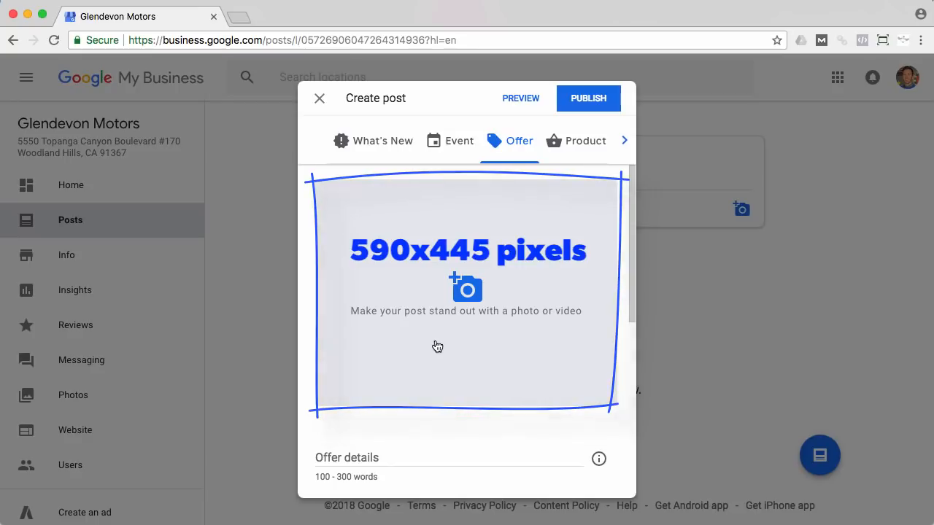
# Scroll through the Offer post's title, date and optional coupon code fields.
pyautogui.scroll(-3)
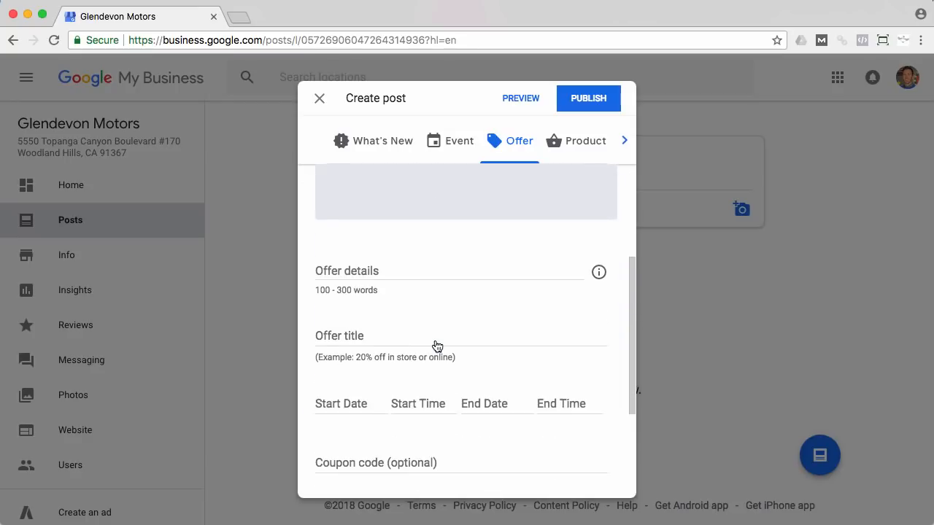
pyautogui.scroll(-3)
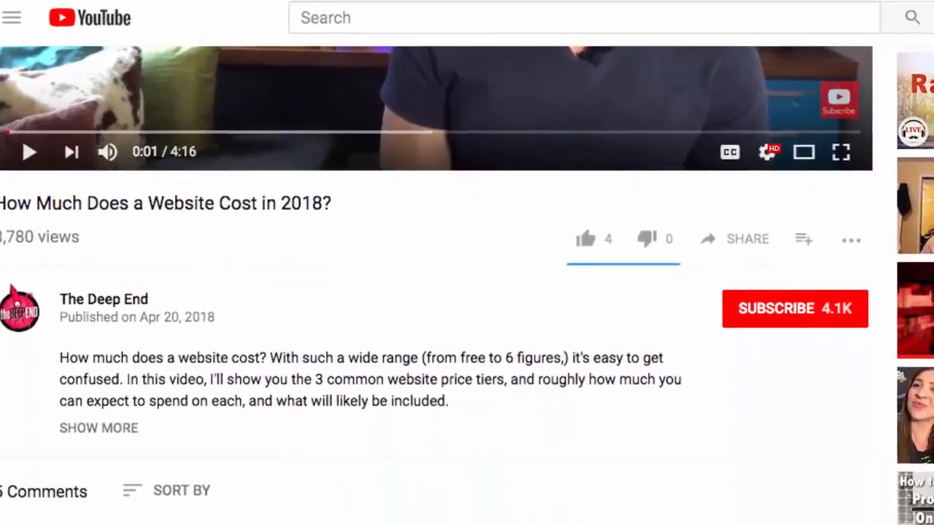
# Subscribe to The Deep End channel on the 'How Much Does a Website Cost in 2018?' video.
pyautogui.click(794, 308)
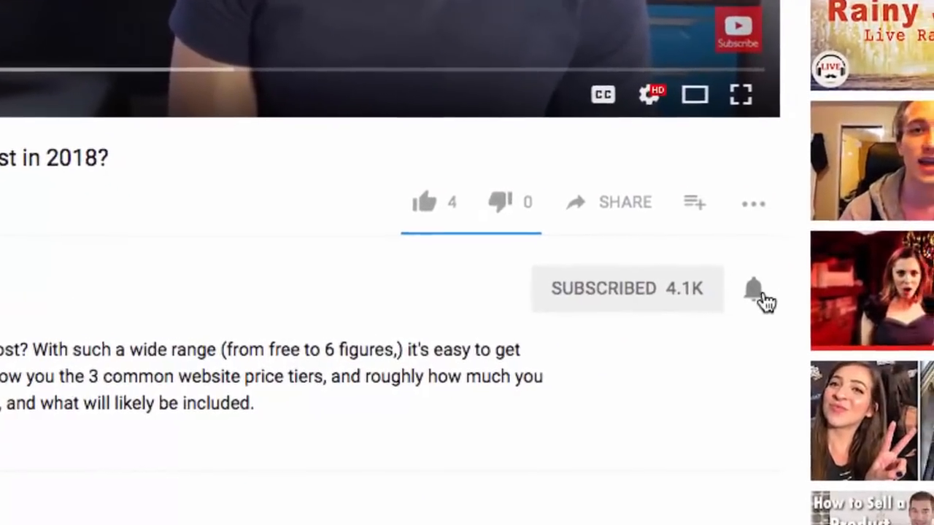